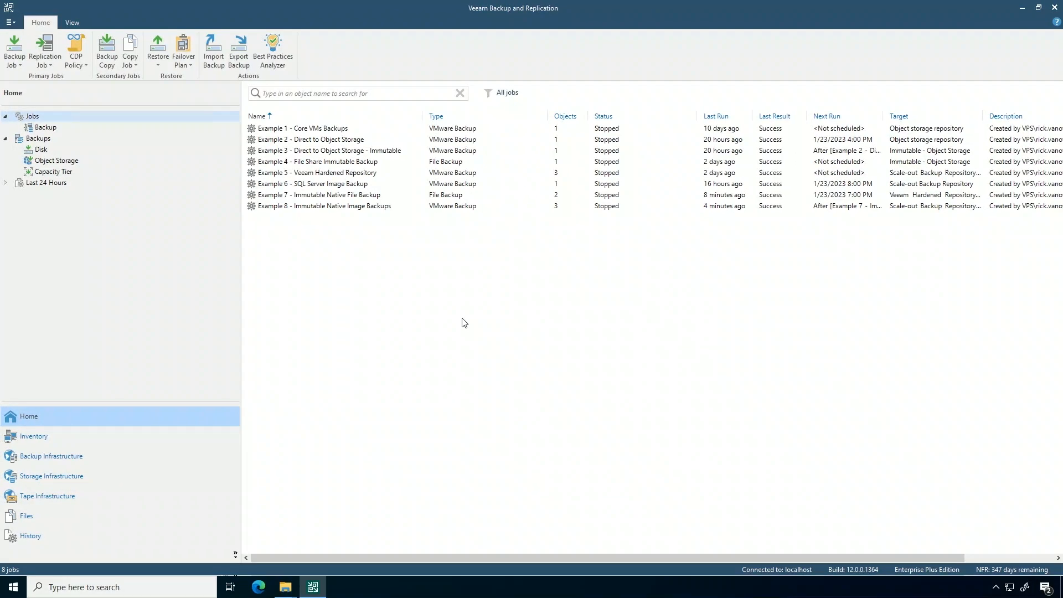
pyautogui.moveTo(316, 204)
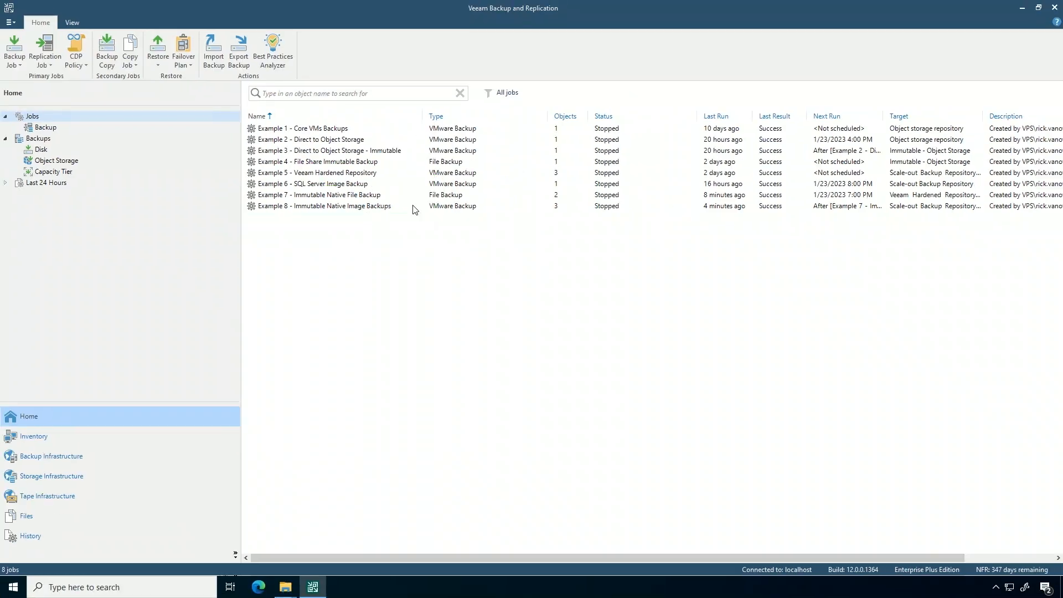
# - Review the Example 7 job's settings through its backup repository page, then cancel without saving
pyautogui.rightClick(319, 195)
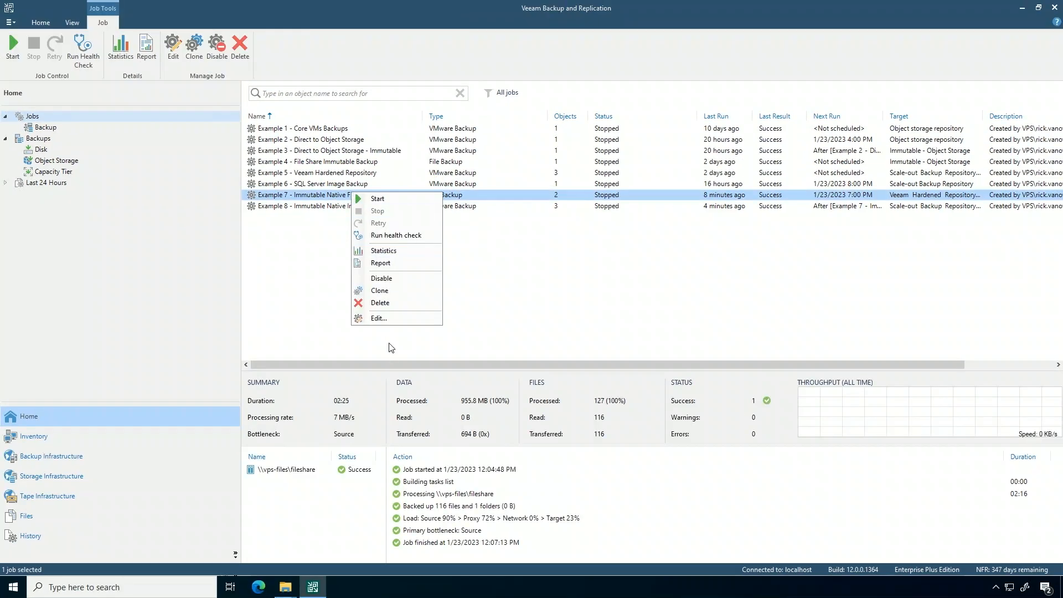
pyautogui.click(379, 318)
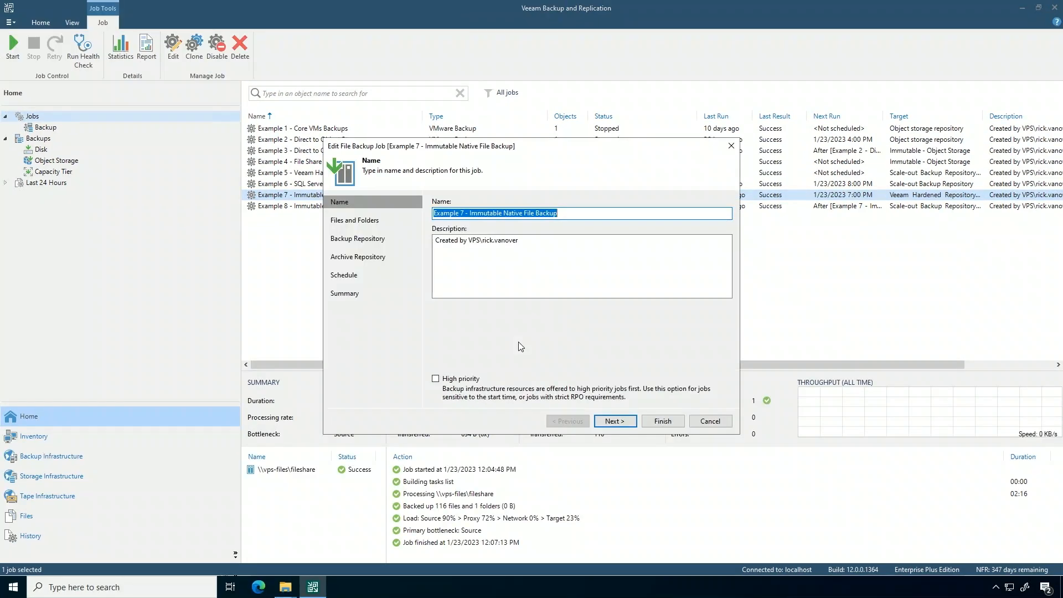
pyautogui.click(614, 421)
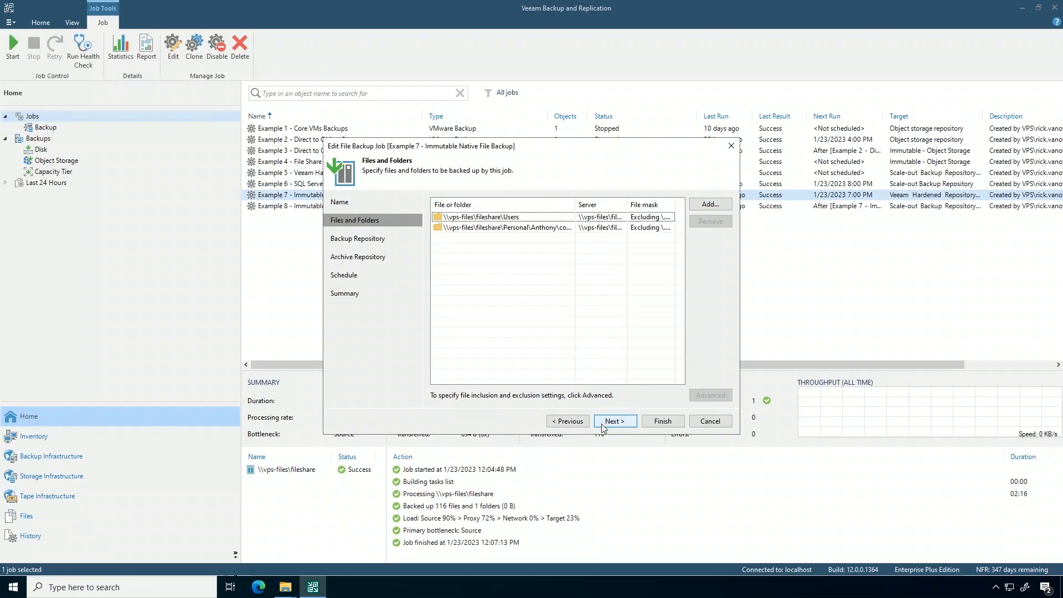
pyautogui.click(613, 421)
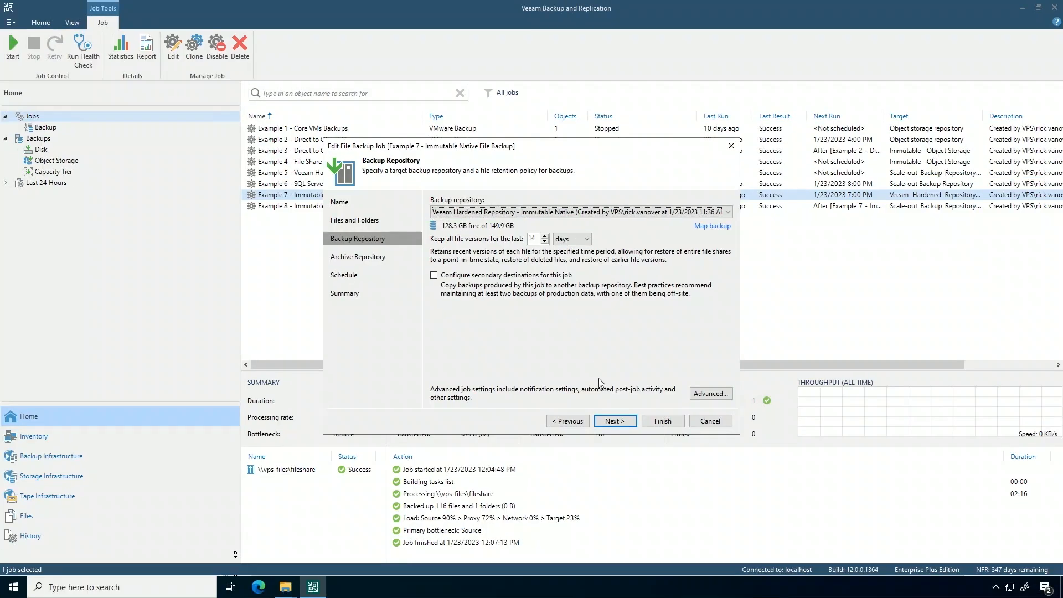
pyautogui.click(709, 421)
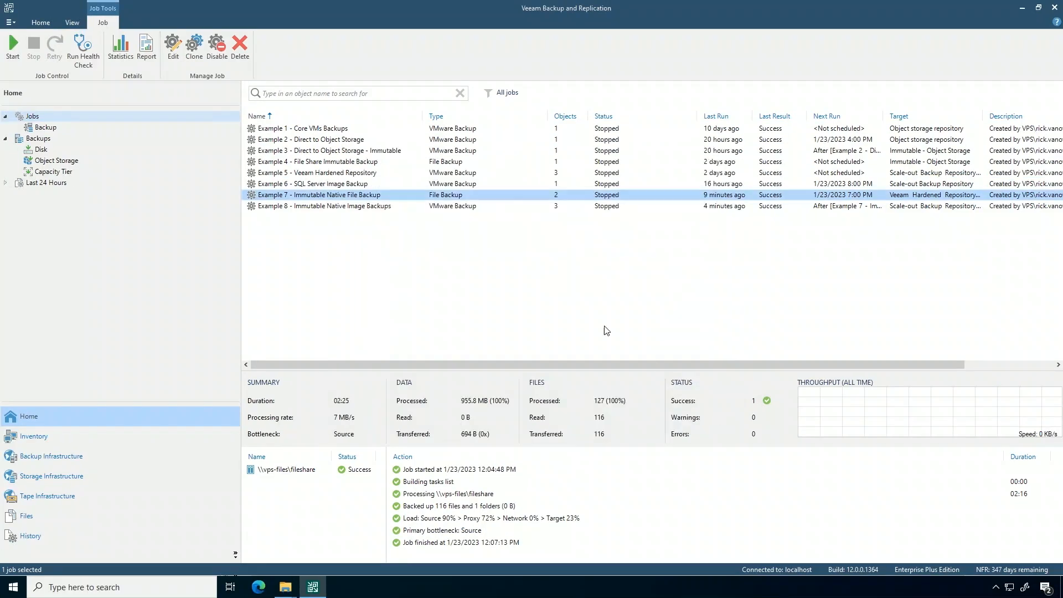
# - Review the Example 8 job's storage settings, then cancel without saving
pyautogui.rightClick(323, 206)
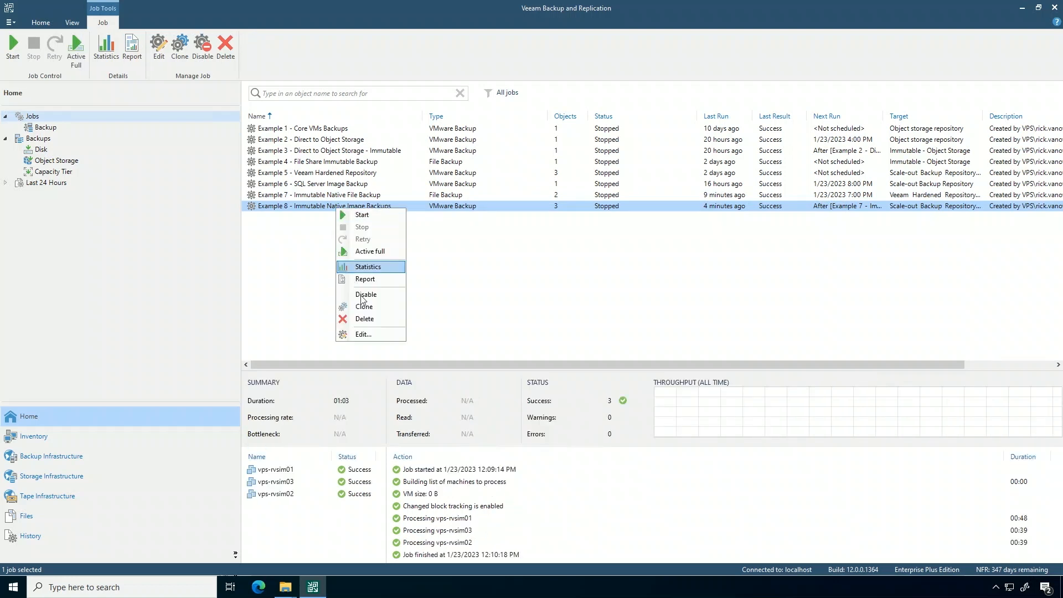
pyautogui.click(365, 335)
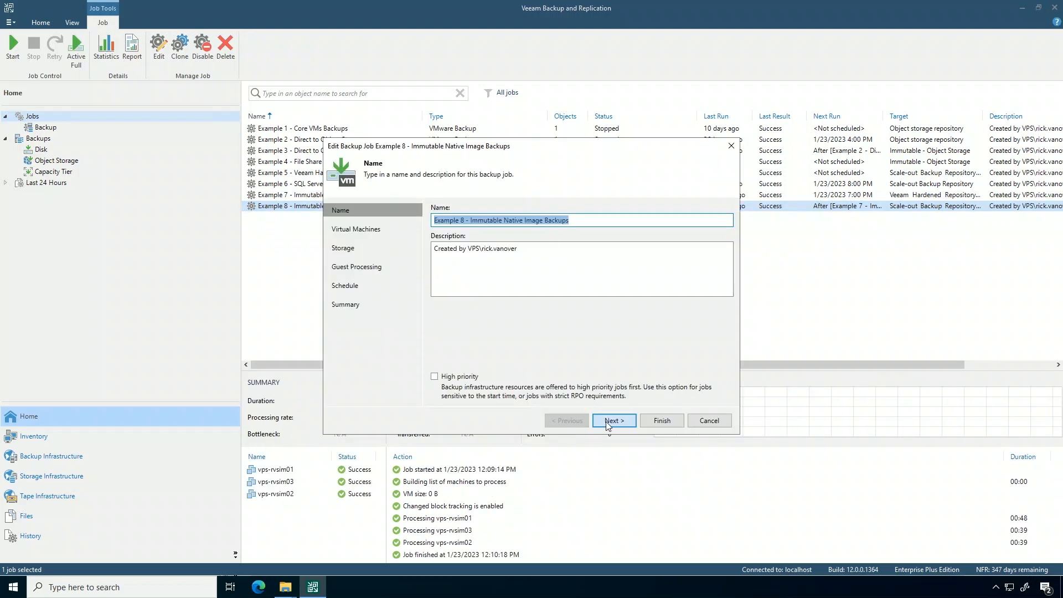
pyautogui.click(613, 421)
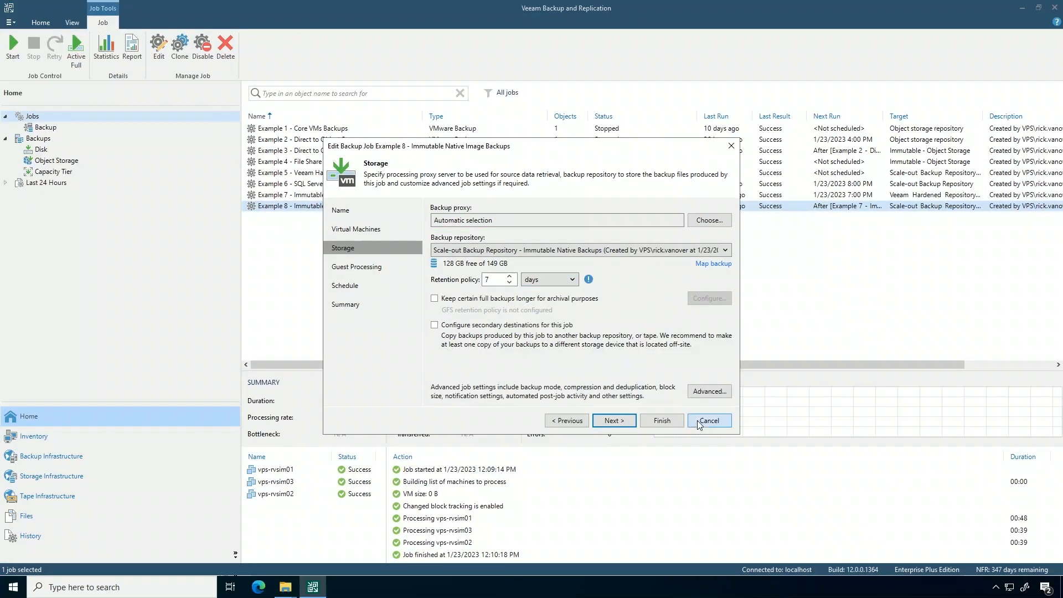
pyautogui.click(709, 421)
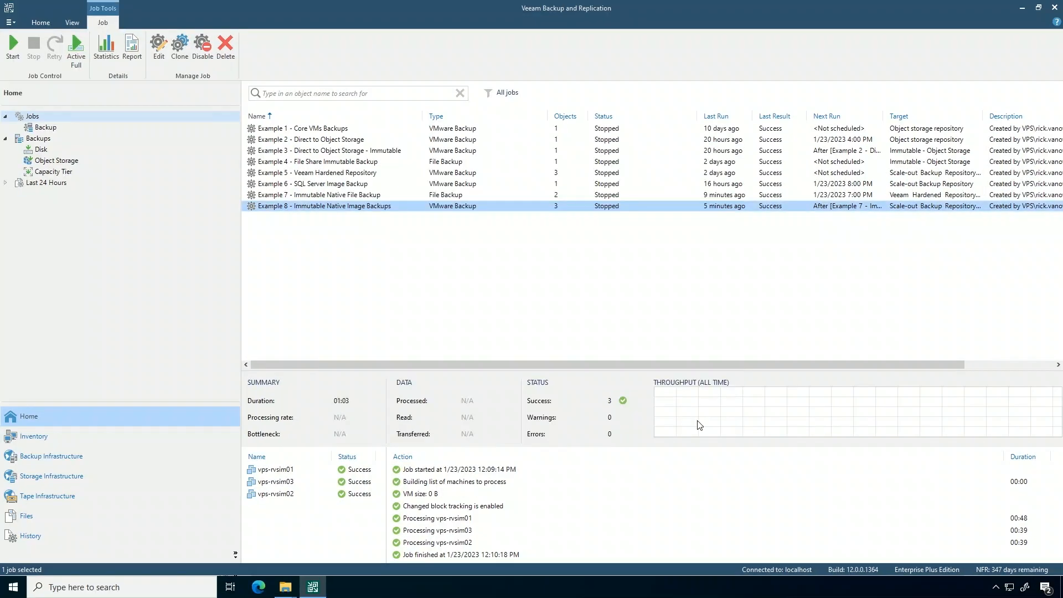
# - Show the Immutable Native Backups scale-out repository's extents under Backup Infrastructure
pyautogui.click(51, 455)
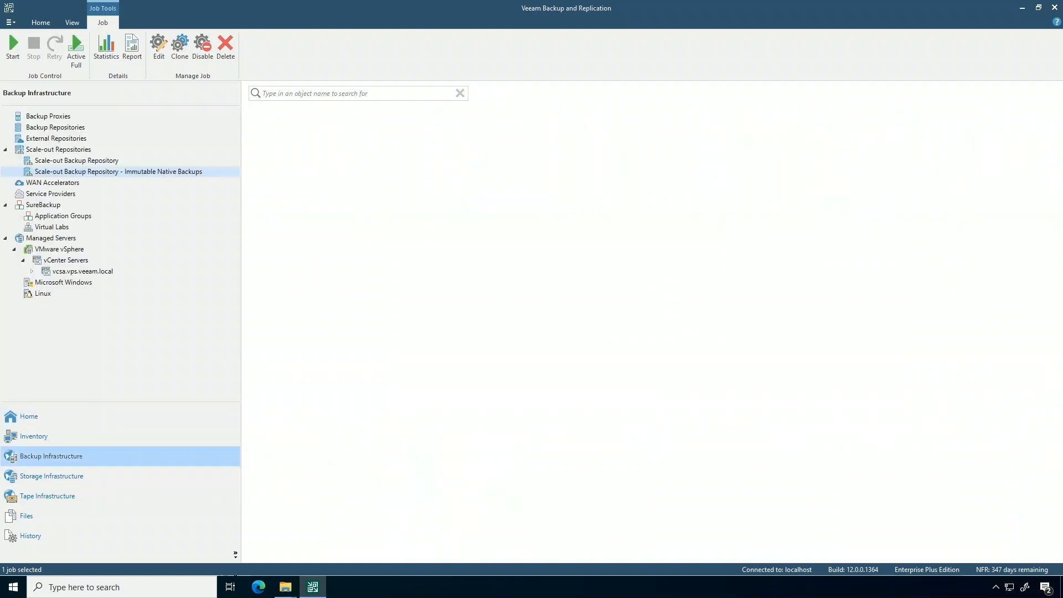
pyautogui.click(118, 170)
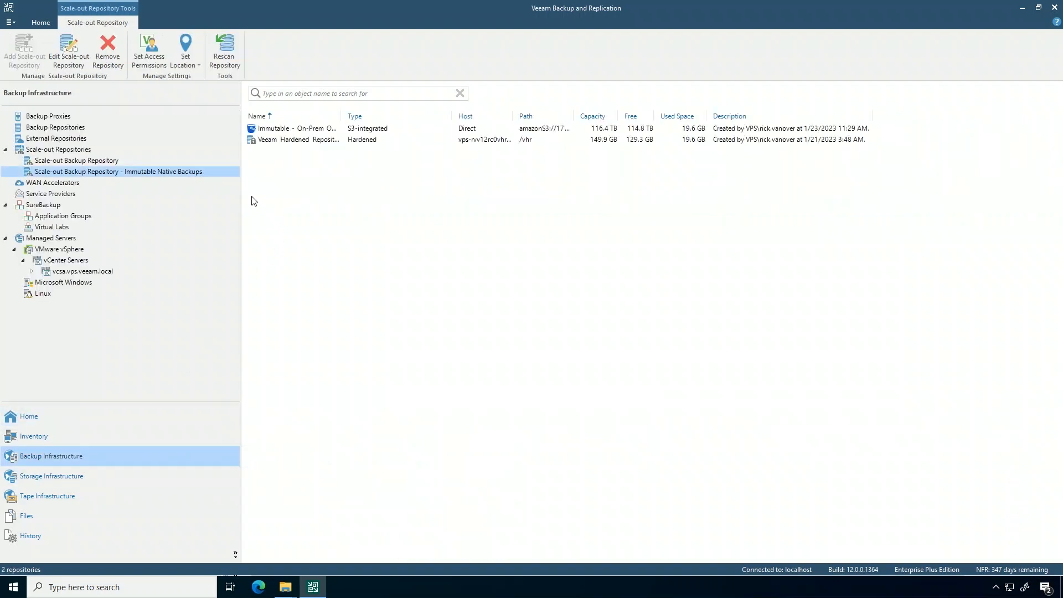
pyautogui.moveTo(107, 188)
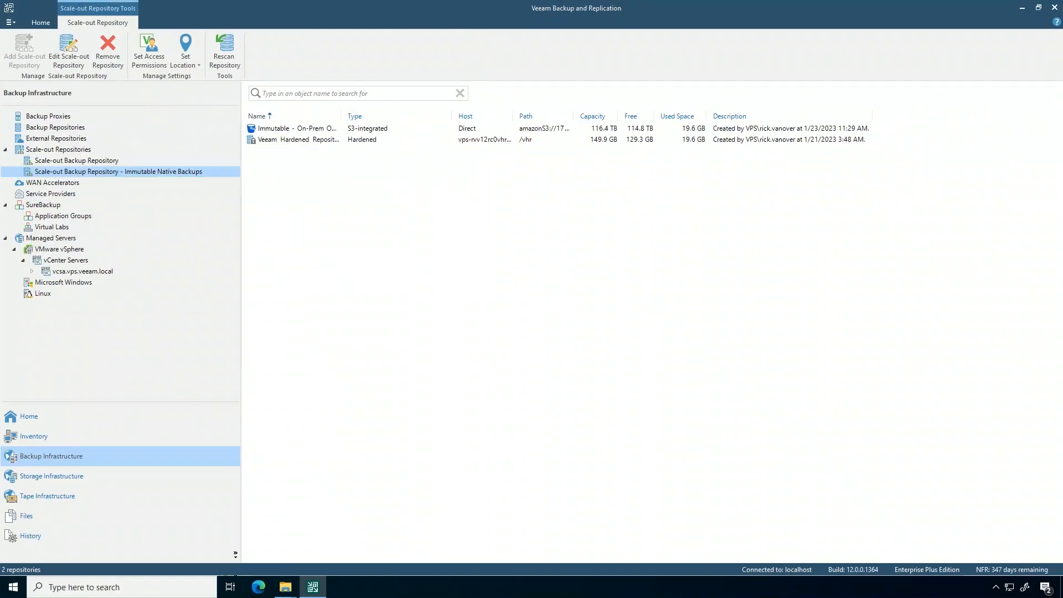
pyautogui.rightClick(295, 129)
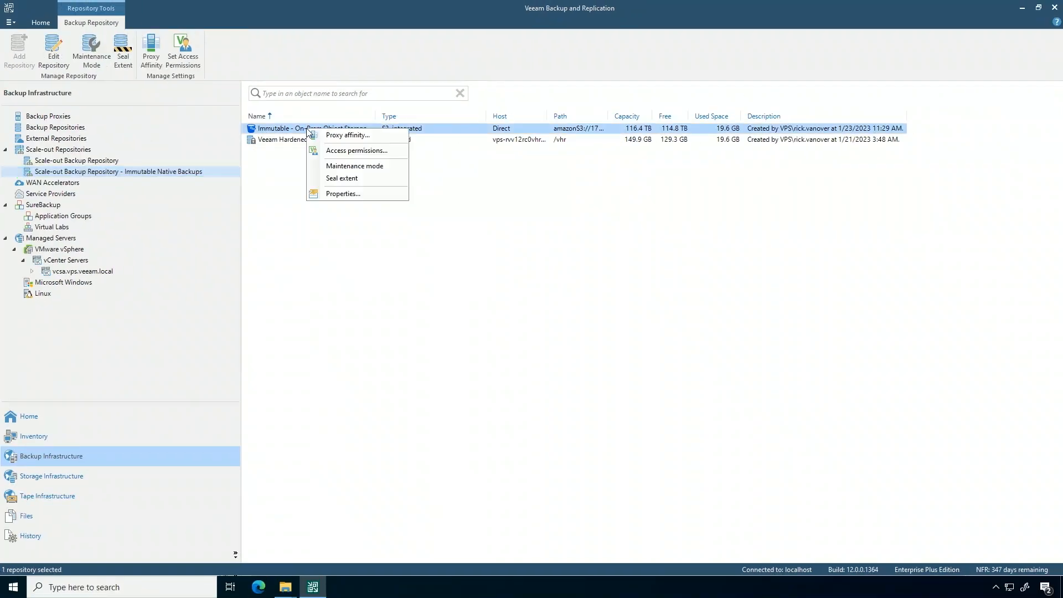
pyautogui.click(343, 192)
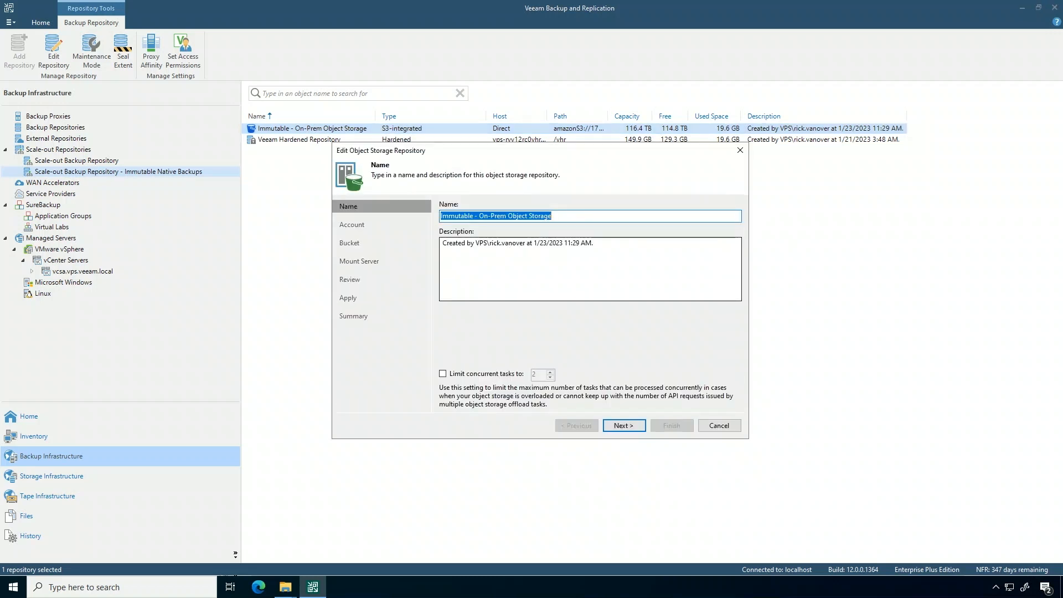
pyautogui.click(622, 425)
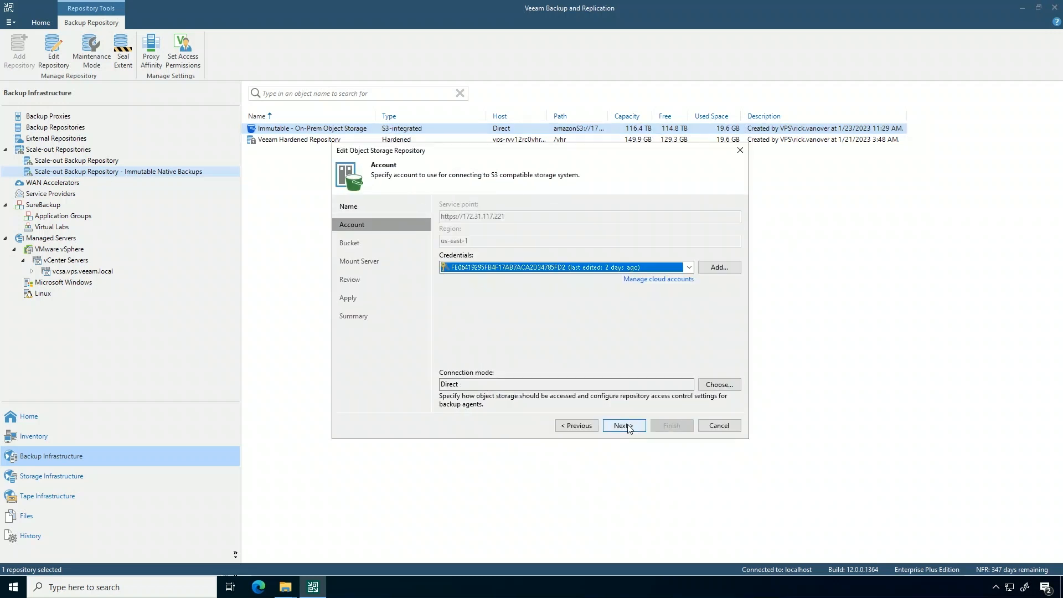
pyautogui.click(623, 426)
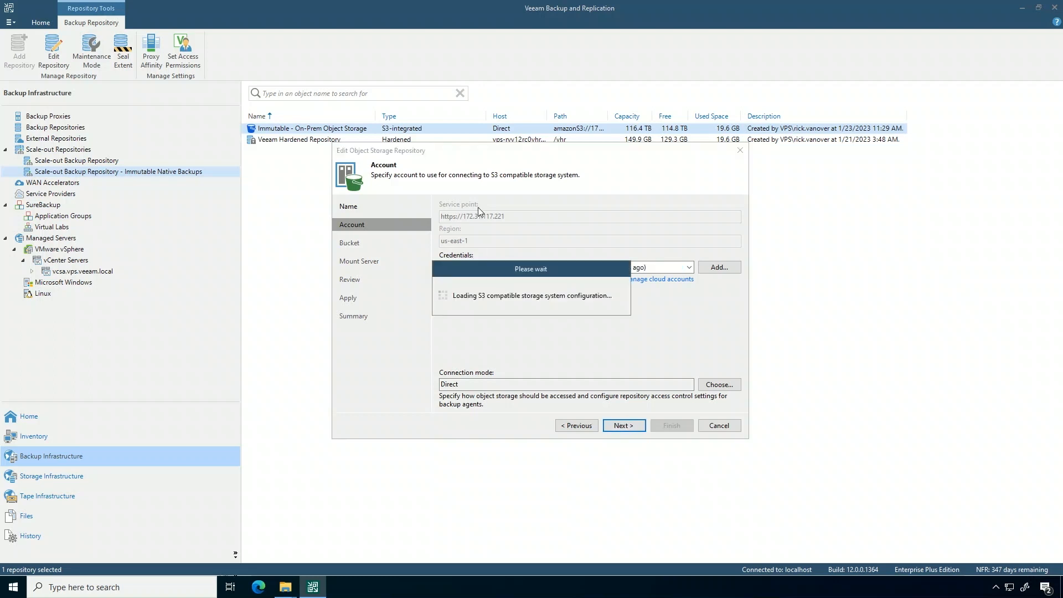
pyautogui.click(622, 425)
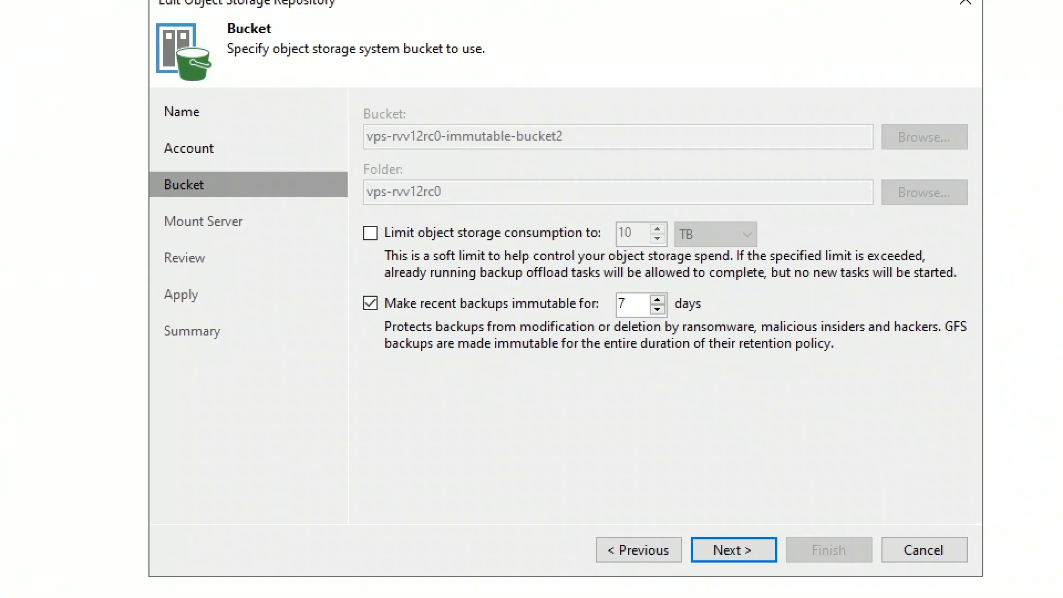
pyautogui.moveTo(514, 302)
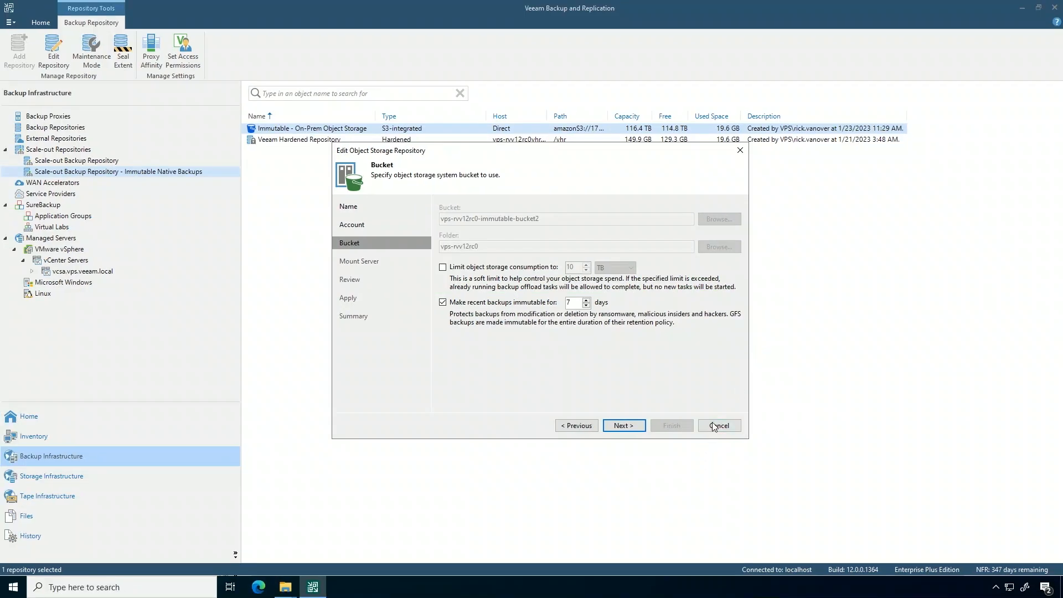
pyautogui.click(718, 426)
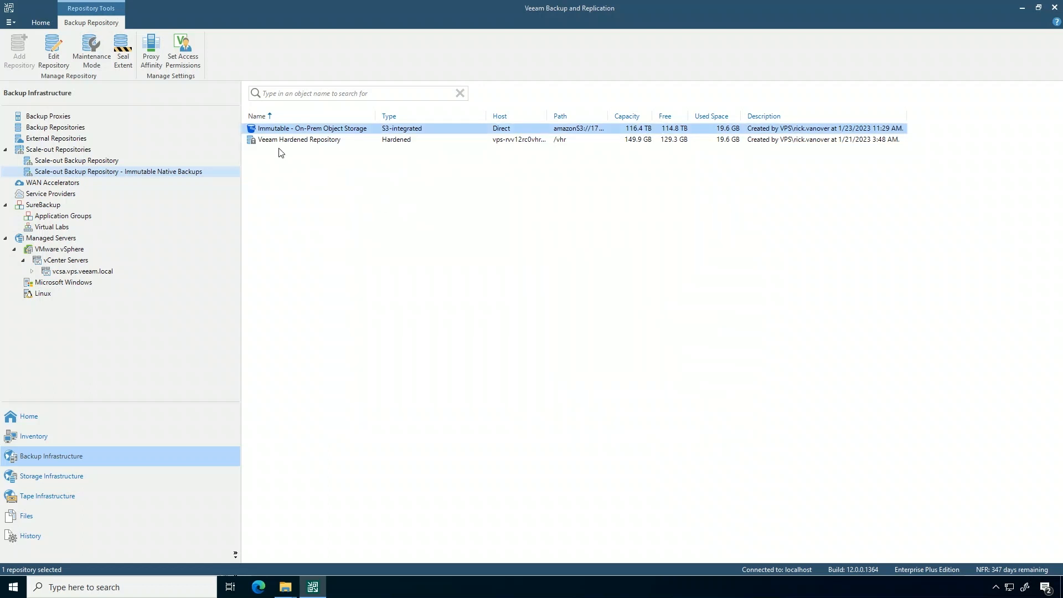
pyautogui.click(298, 139)
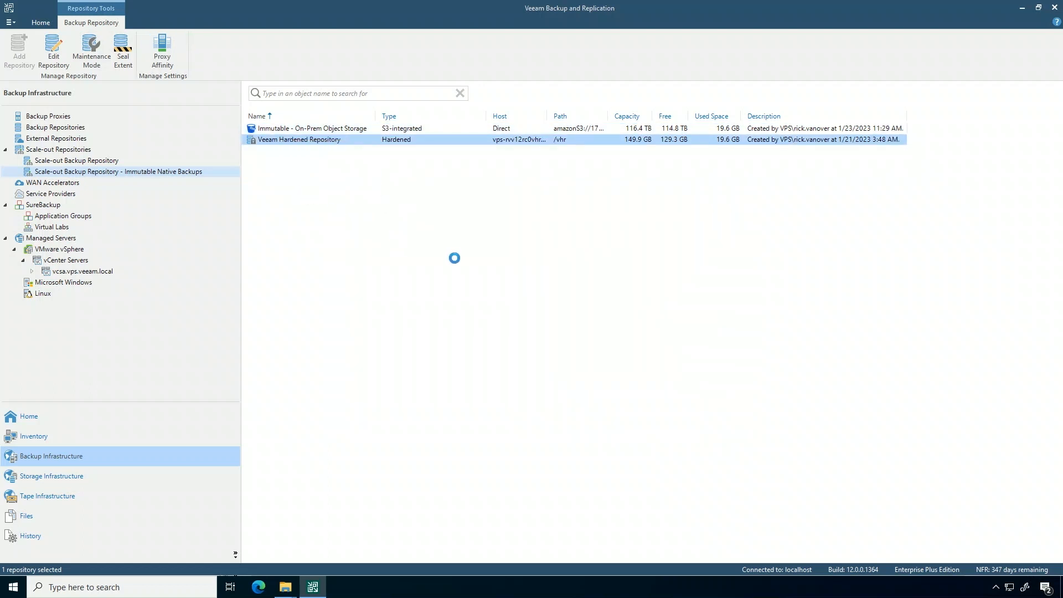
pyautogui.click(53, 51)
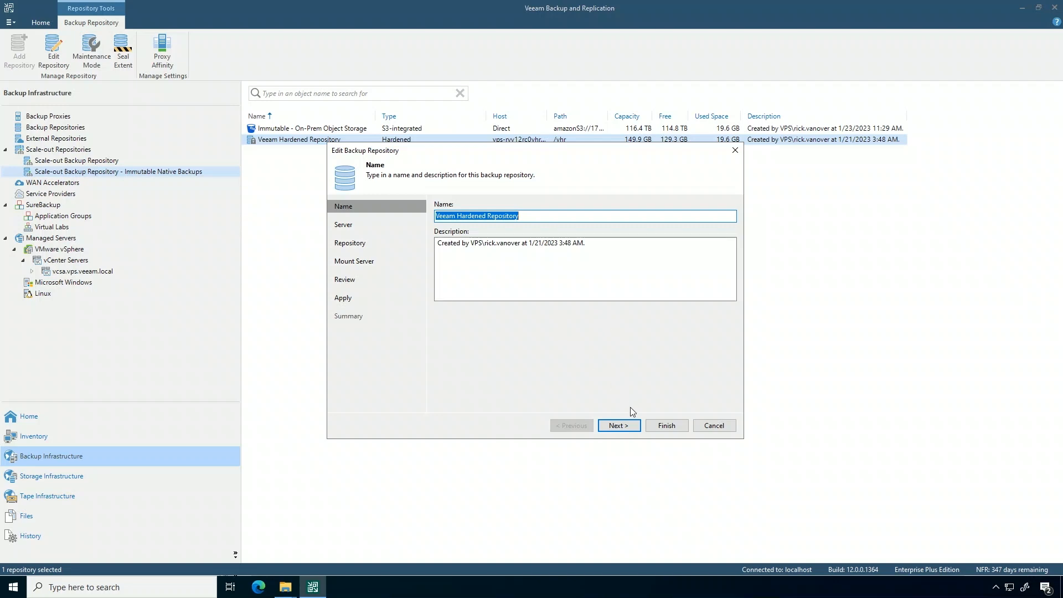
pyautogui.click(618, 426)
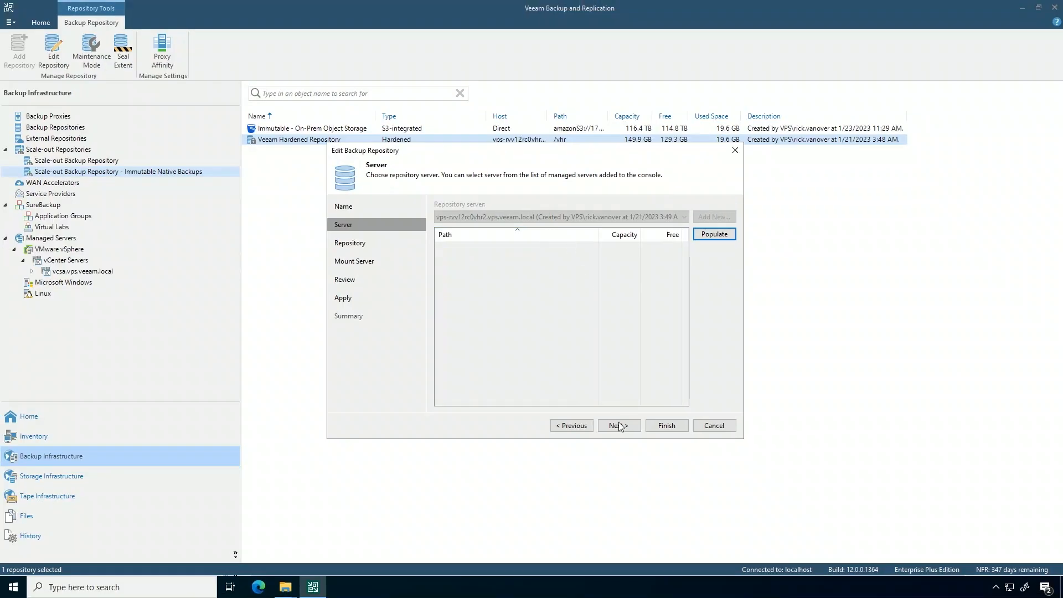
pyautogui.click(618, 425)
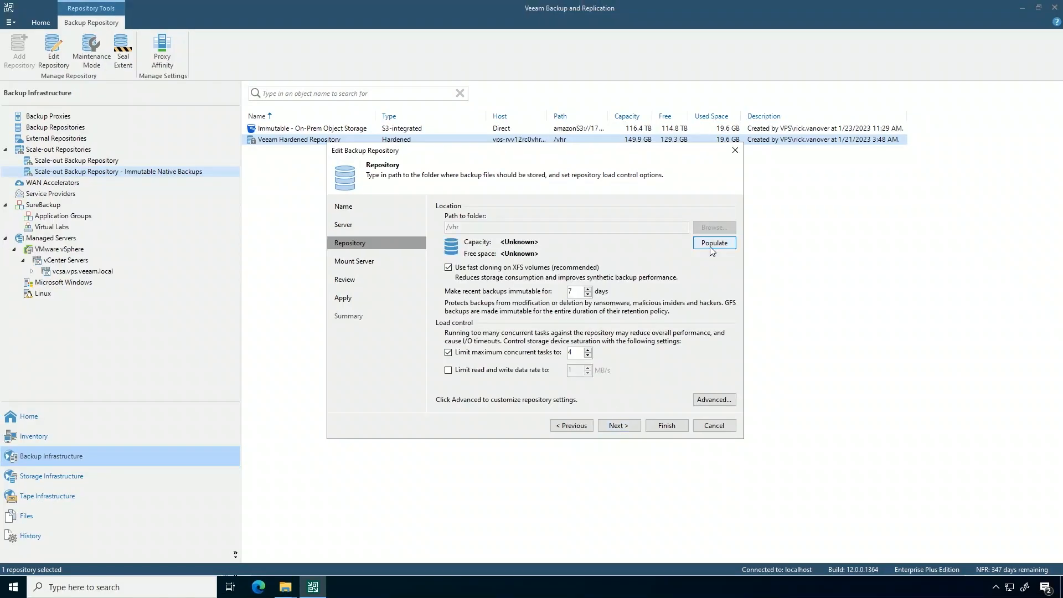
pyautogui.click(715, 243)
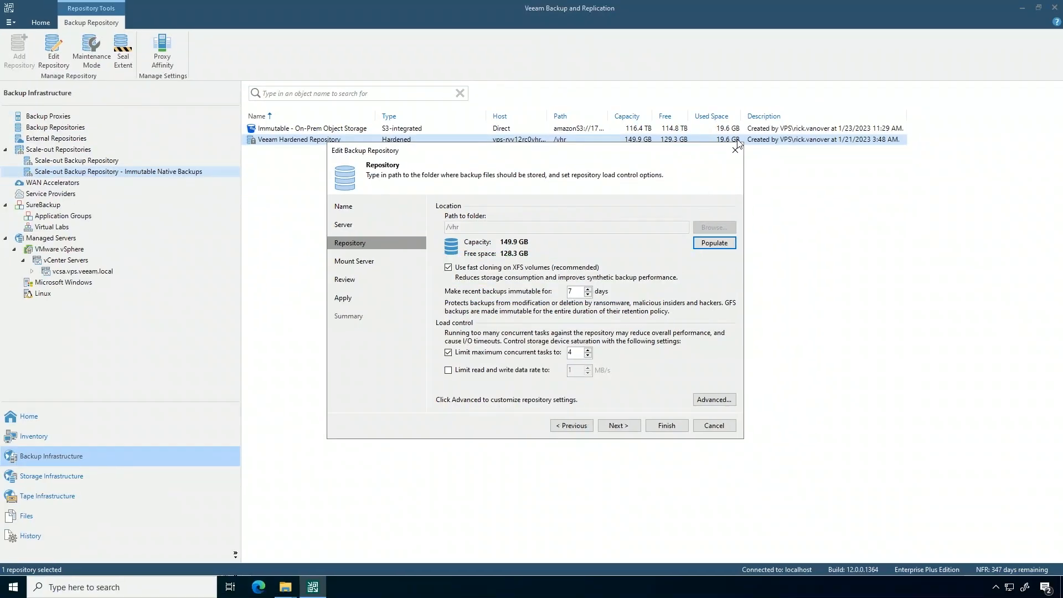
pyautogui.click(715, 425)
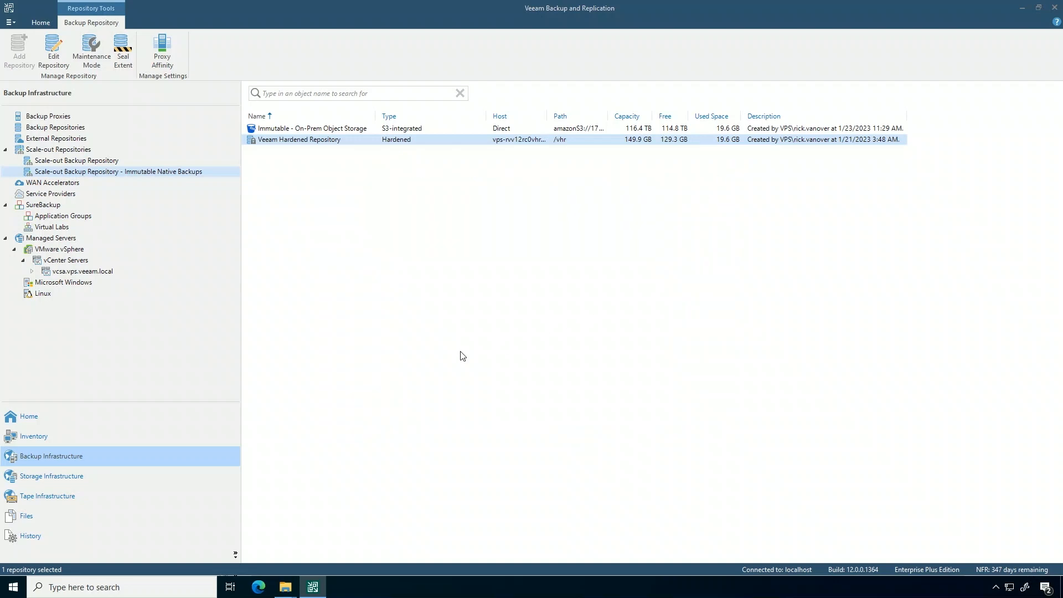
# - List disk backups and expand Example 7 and Example 8 to their restore points
pyautogui.click(28, 415)
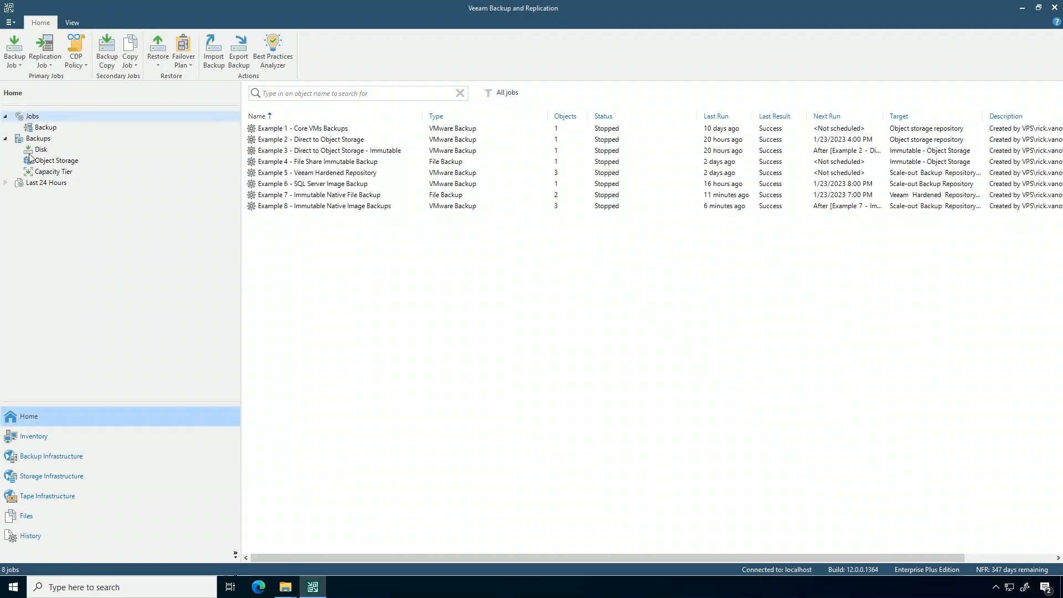
pyautogui.click(41, 149)
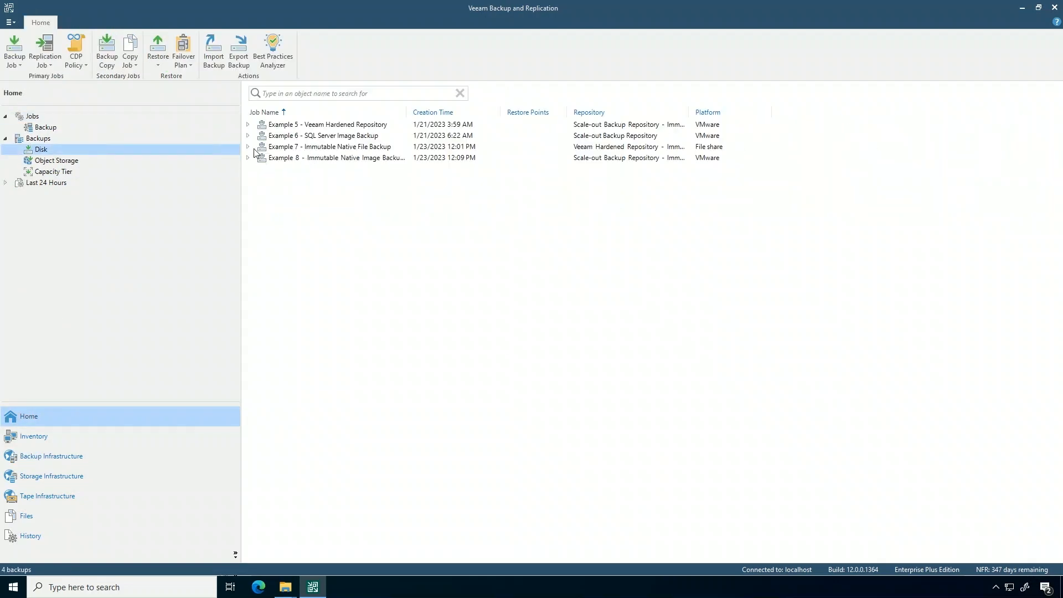
pyautogui.click(248, 146)
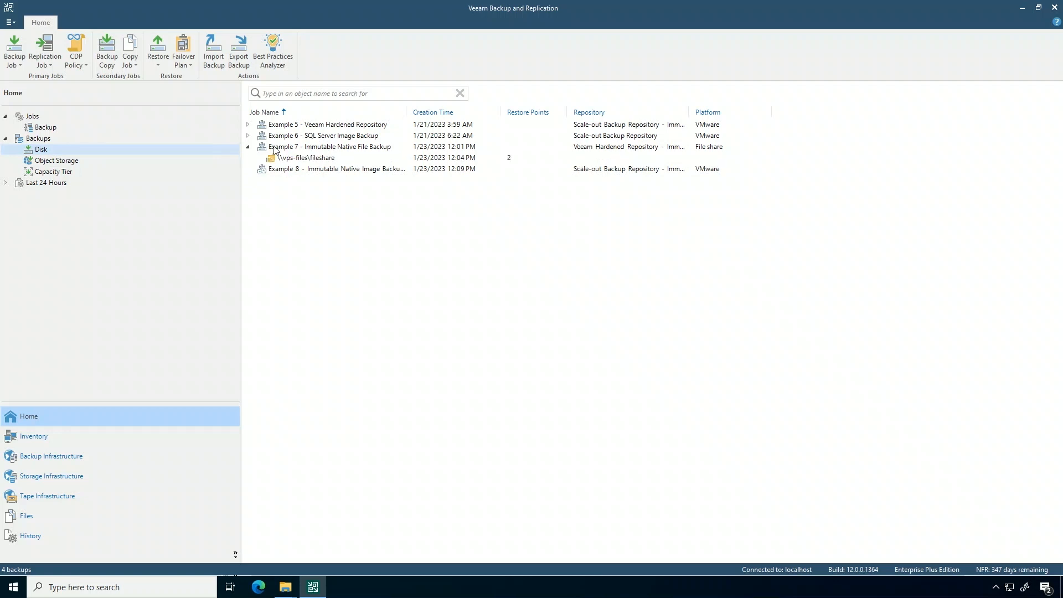
pyautogui.click(248, 168)
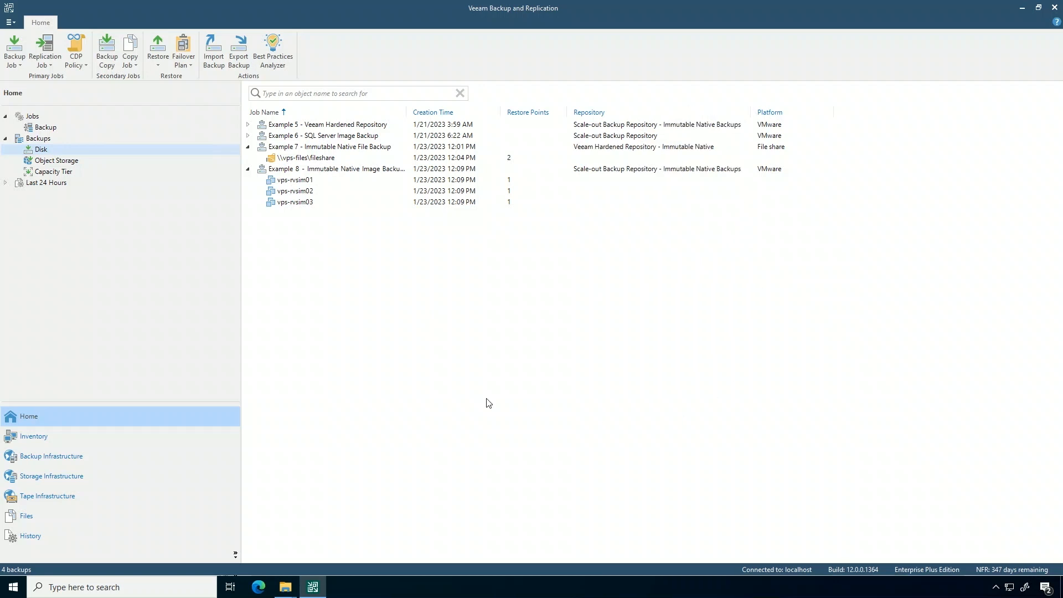
pyautogui.moveTo(76, 142)
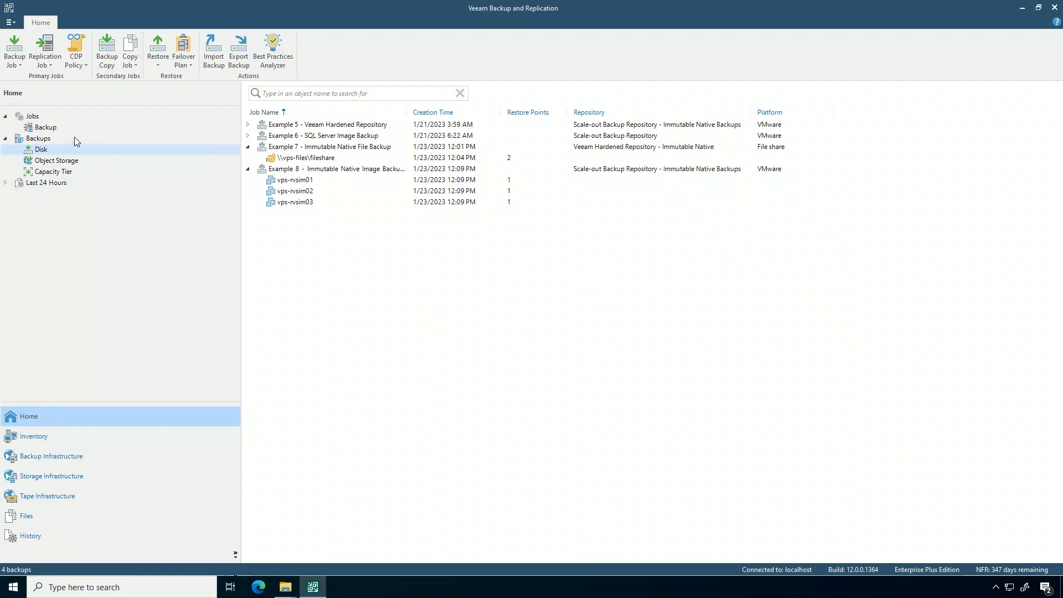